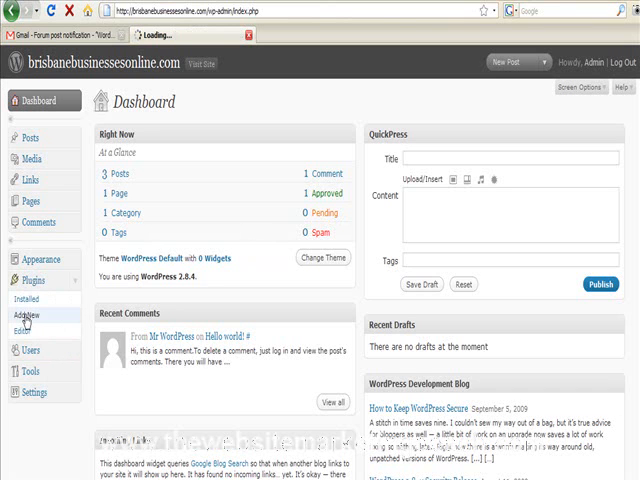
- Search the Add New plugins directory for 'fckeditor'
click(32, 316)
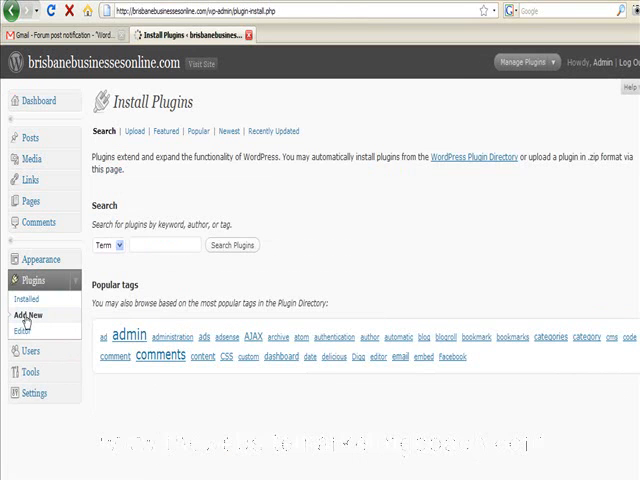
click(156, 244)
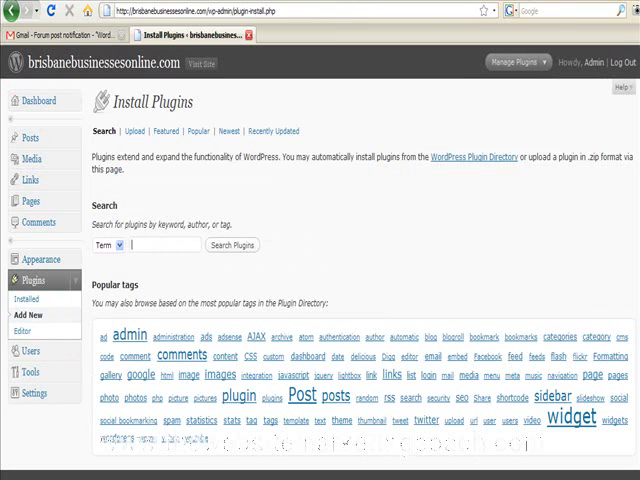
text(FCK)
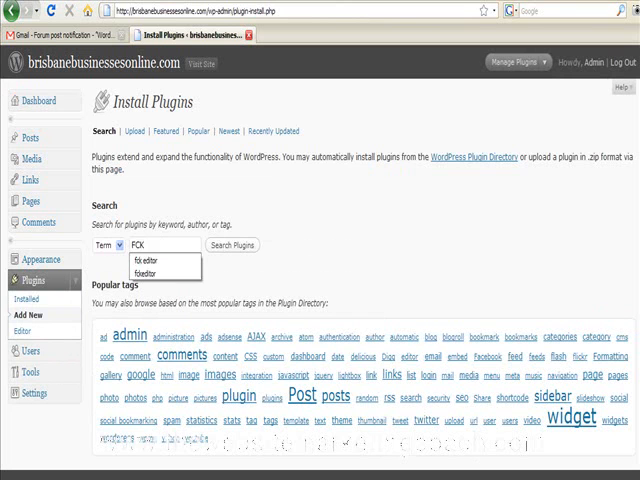
click(152, 272)
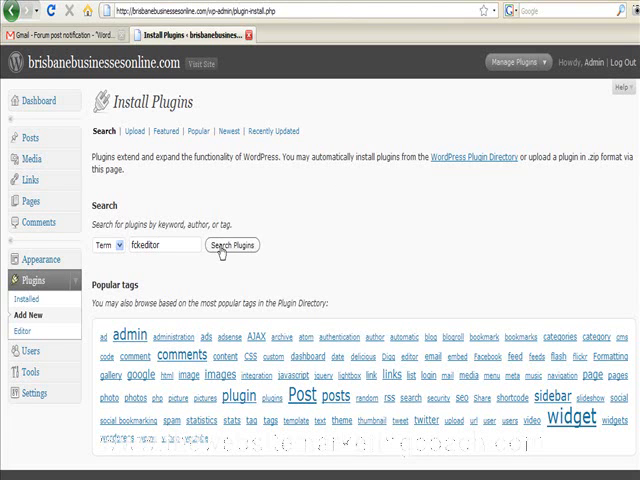
click(228, 244)
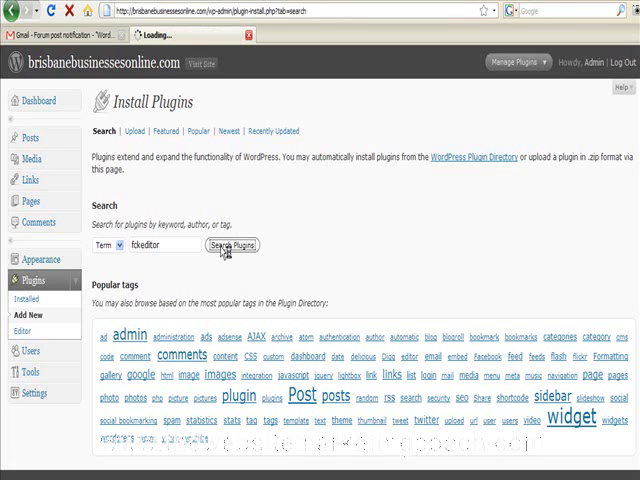
- Install Dean's FCKEditor For Wordpress from its details popup
click(232, 246)
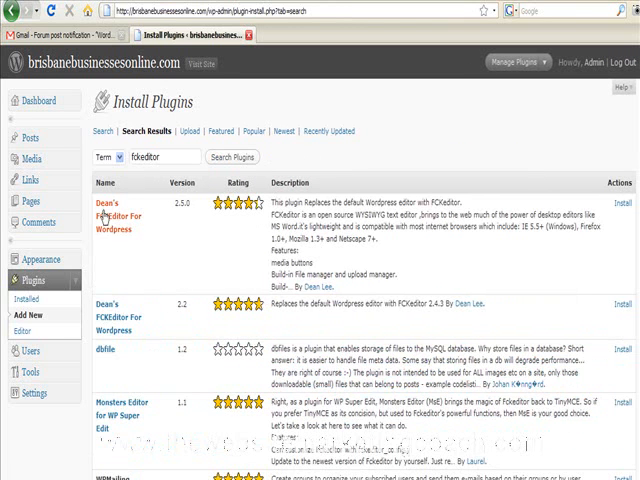
mouse_move(146, 264)
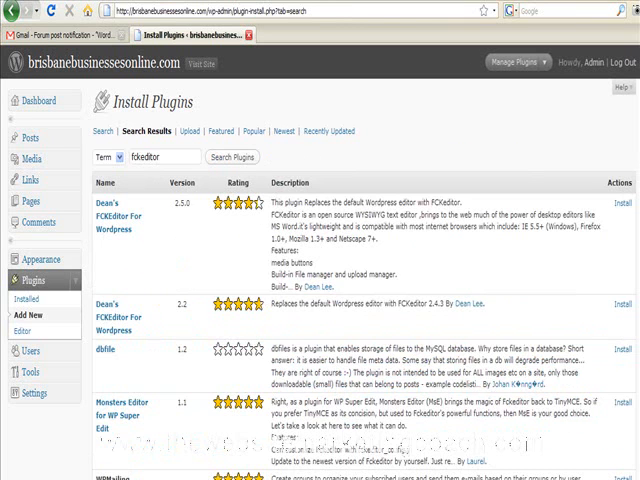
click(620, 204)
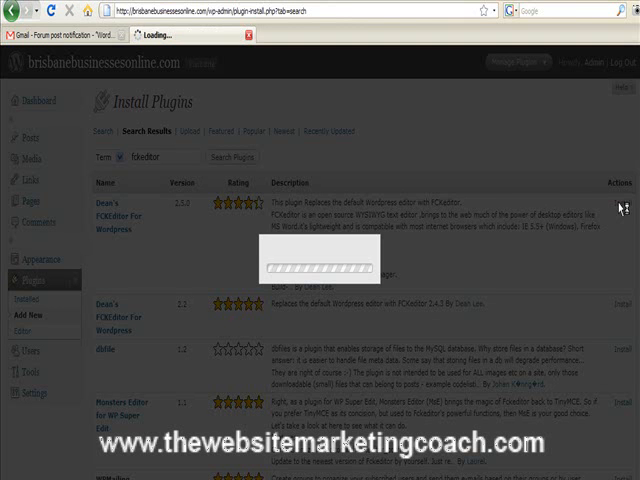
mouse_move(32, 240)
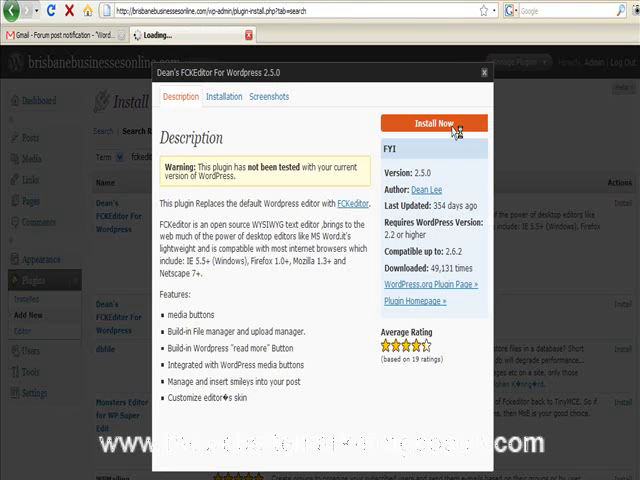
click(436, 122)
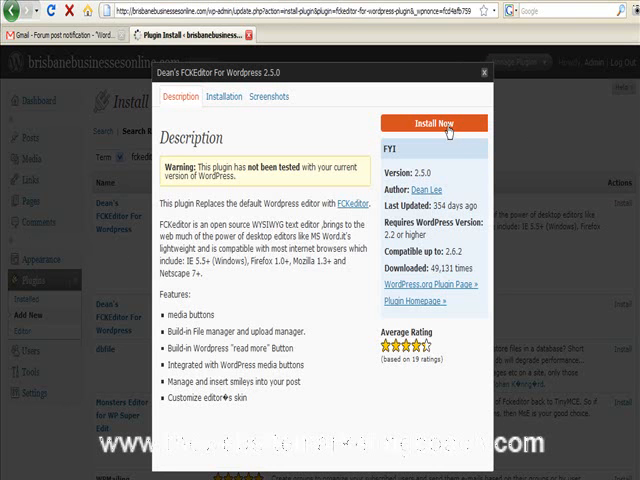
click(436, 122)
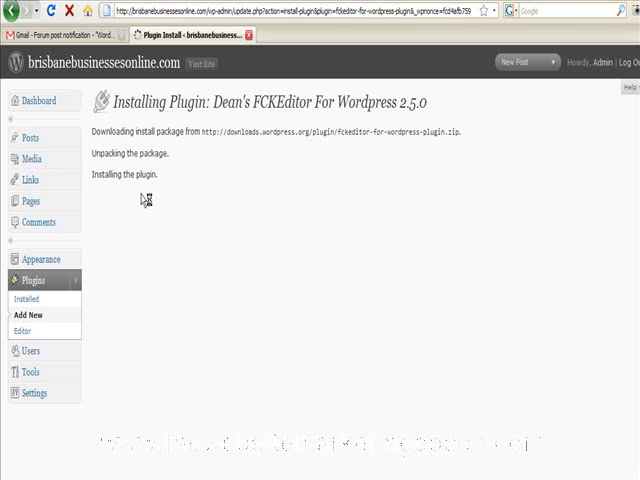
mouse_move(116, 220)
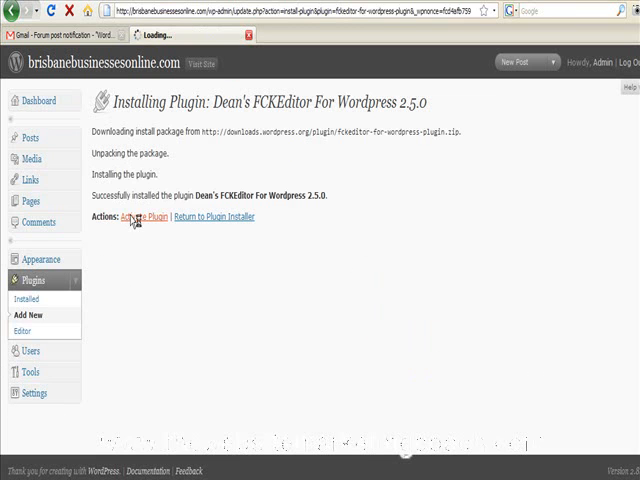
mouse_move(220, 302)
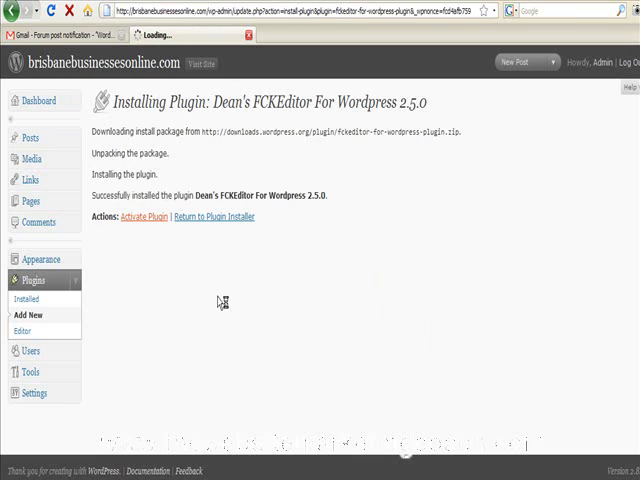
- Activate the newly installed Dean's FCKEditor plugin
click(140, 218)
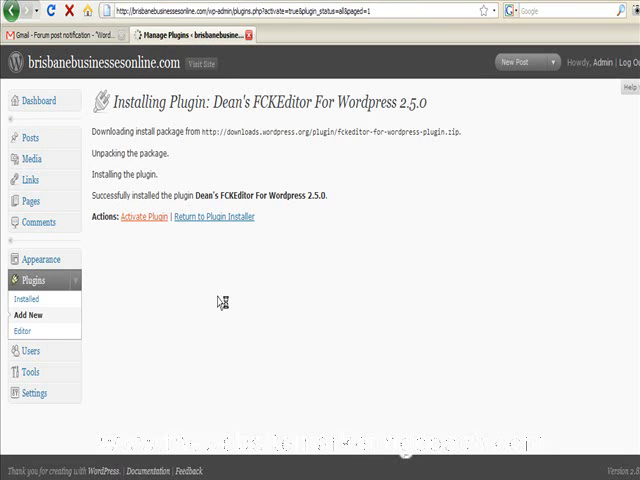
click(144, 218)
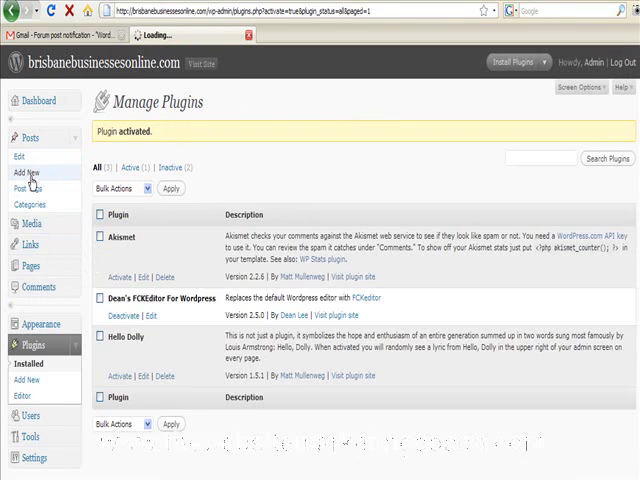
- Start a new post titled 'Test post' with the FCKEditor toolbar loaded
click(28, 172)
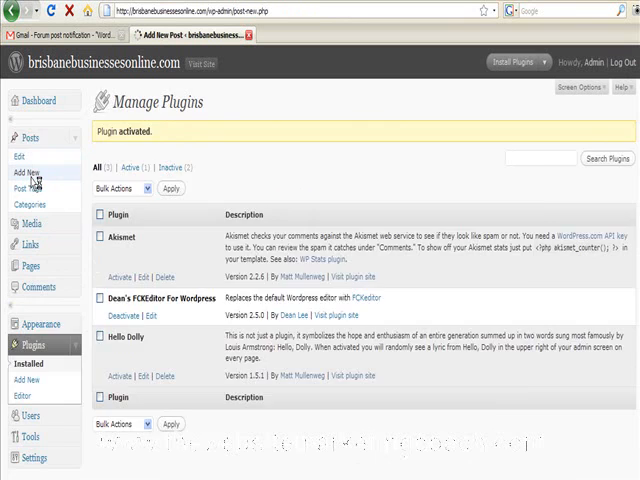
click(30, 172)
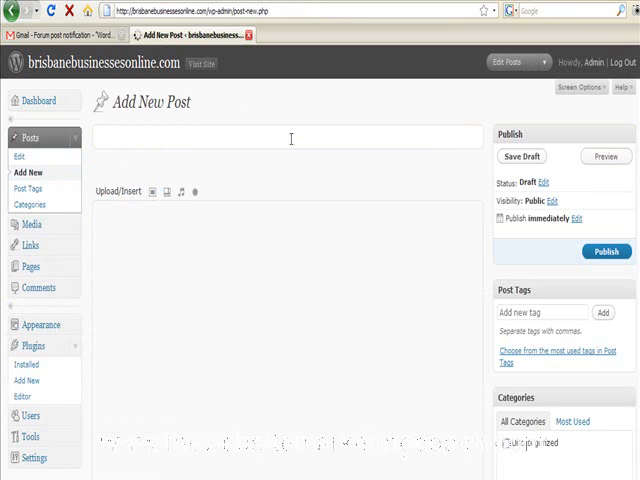
text(Test post)
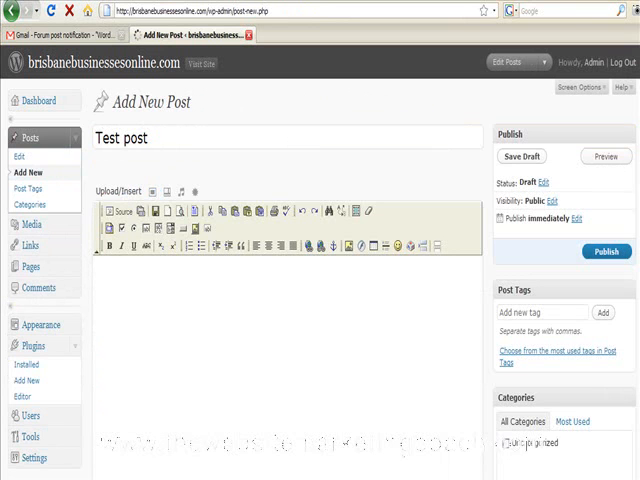
click(388, 246)
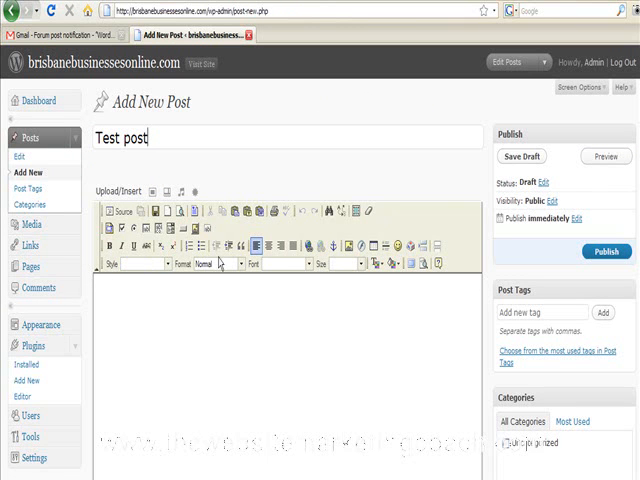
mouse_move(372, 244)
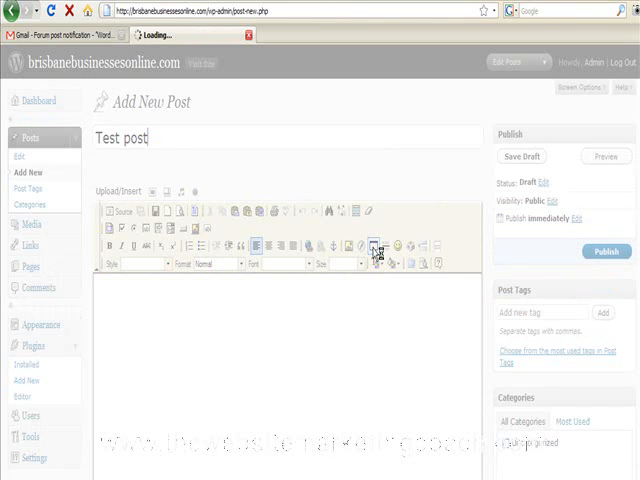
- Insert a bordered two-column, multi-row table with Center alignment into the post body
click(378, 246)
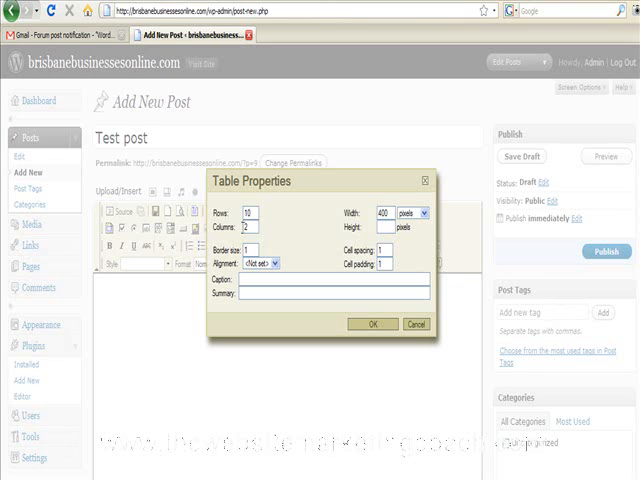
click(256, 264)
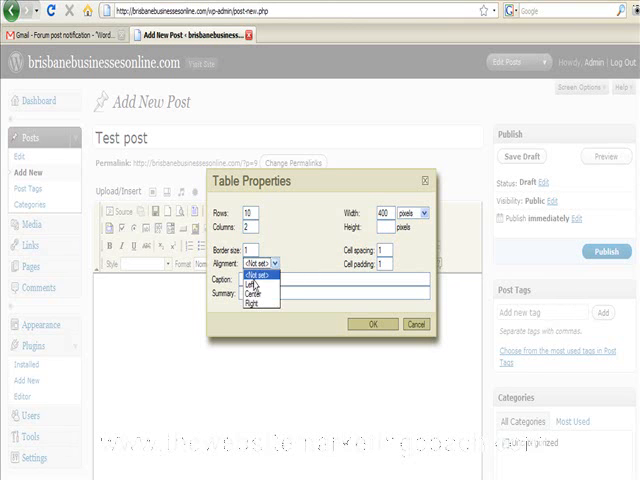
click(256, 286)
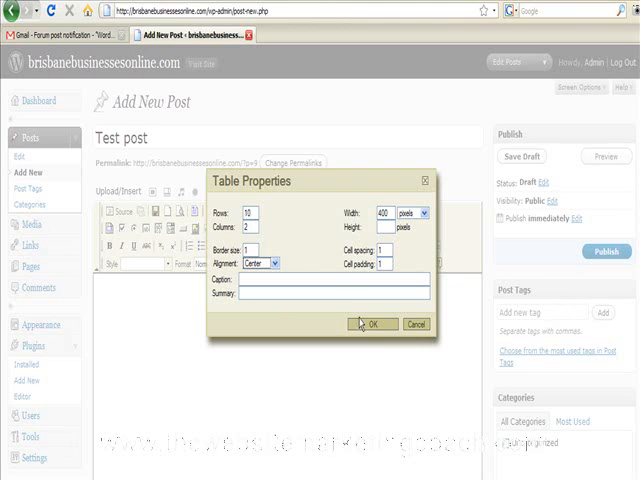
click(372, 324)
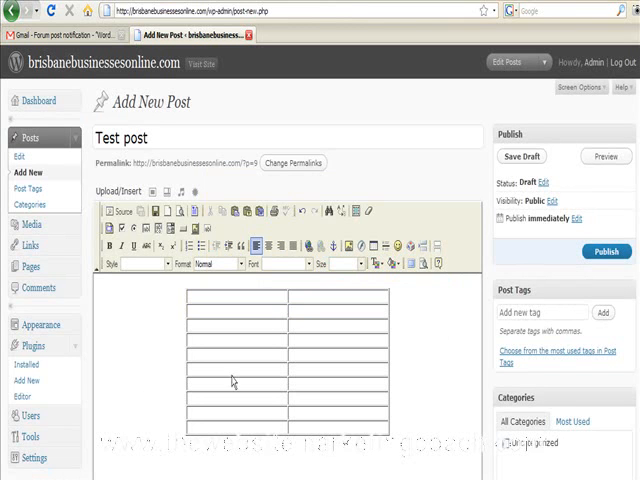
- Fill the table cells with 'Column 1', 'Column 2' headings and 'dafdsfadsfds' filler text
click(230, 380)
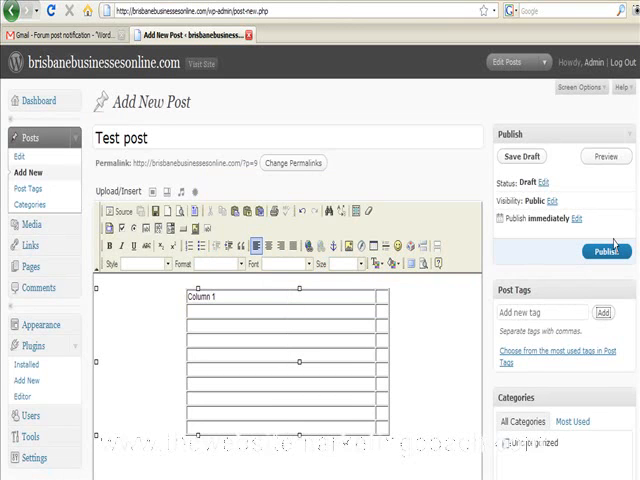
mouse_move(384, 304)
text(Column 2)
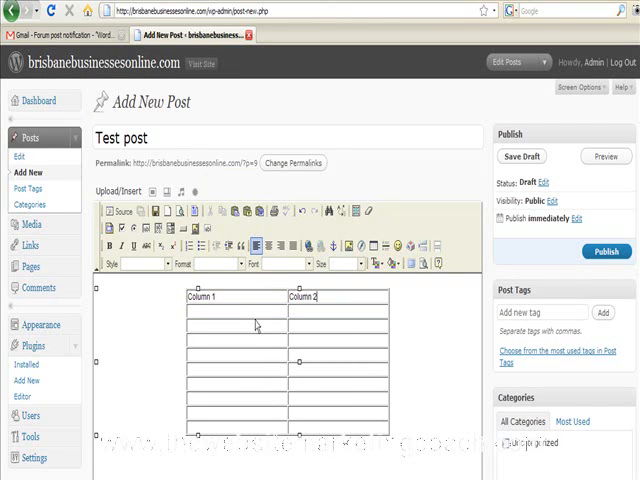
text(dafdsfadsfds)
click(338, 426)
text(fdafd)
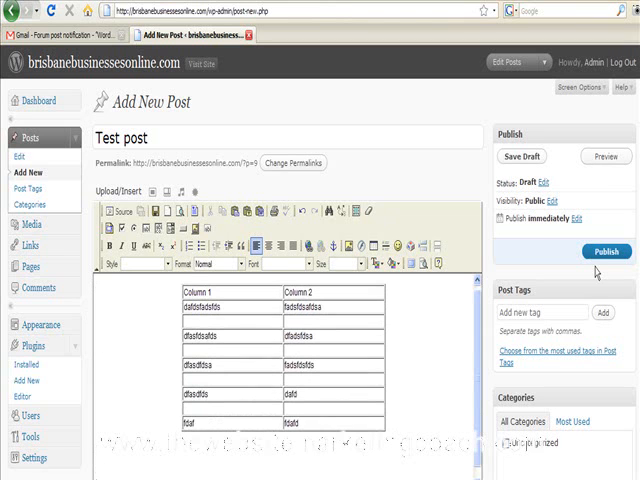
scroll(down, 3)
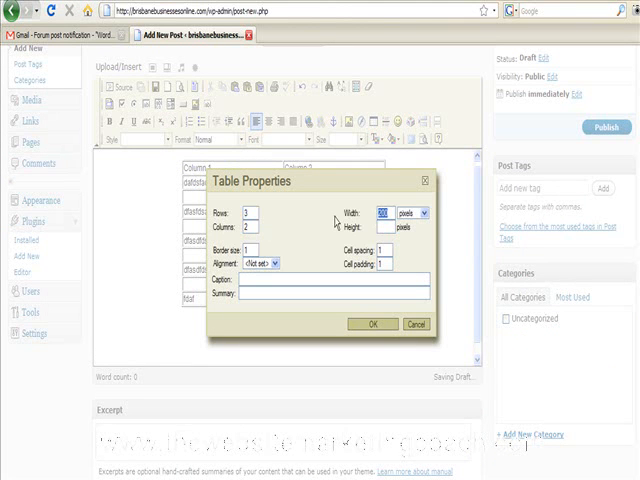
- Insert a second table with width 350, border 0 and Center alignment below the first
text(350)
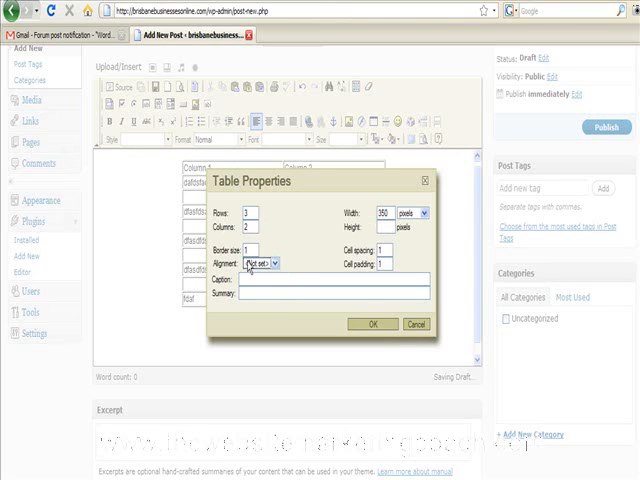
click(264, 264)
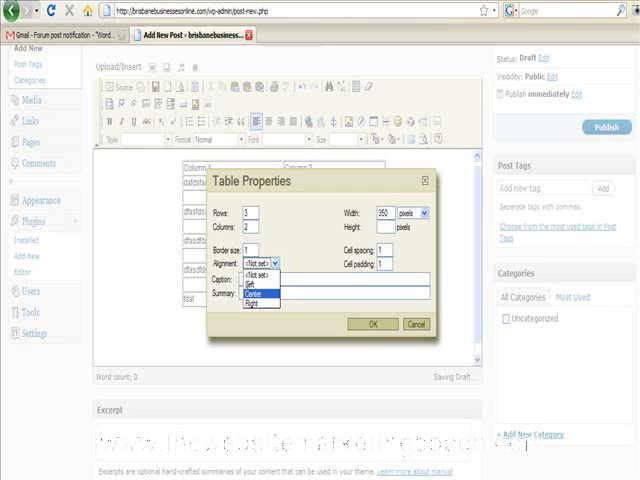
click(258, 292)
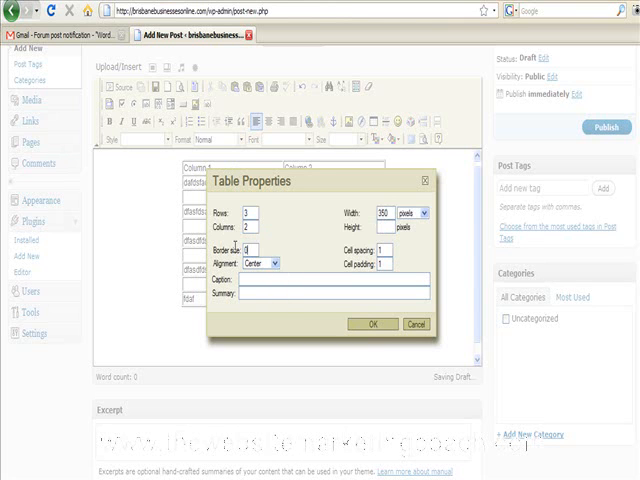
click(372, 324)
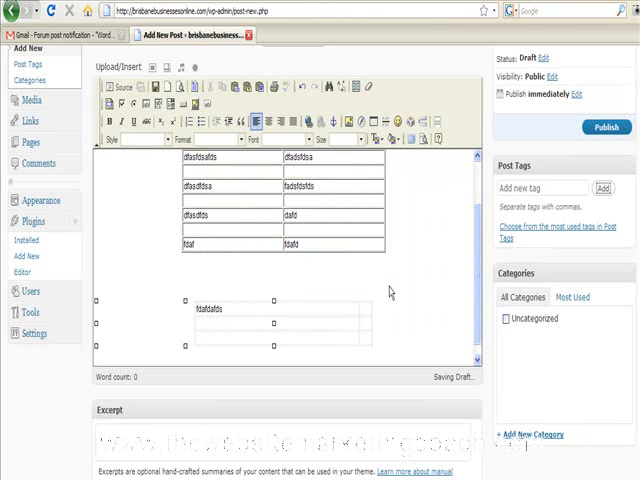
mouse_move(360, 310)
text(fasdfdsa)
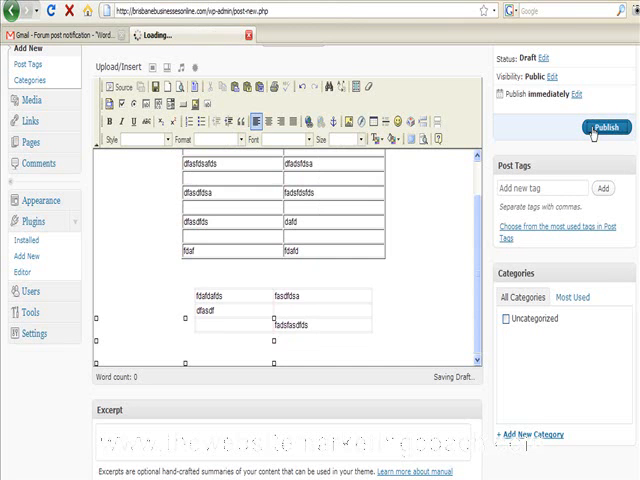
- Publish 'Test post' and view the live page showing both tables
click(604, 126)
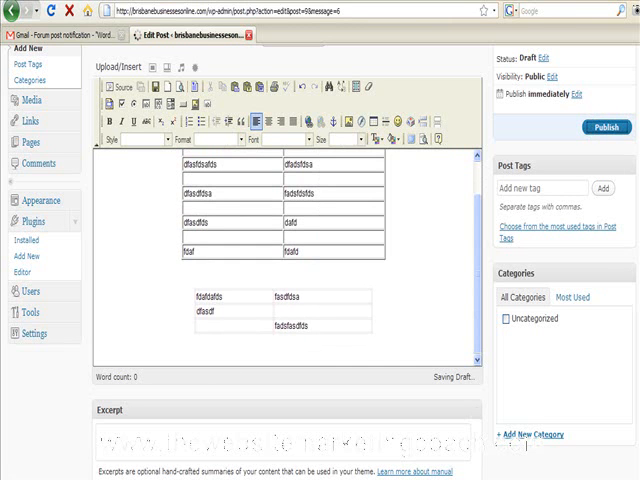
click(604, 126)
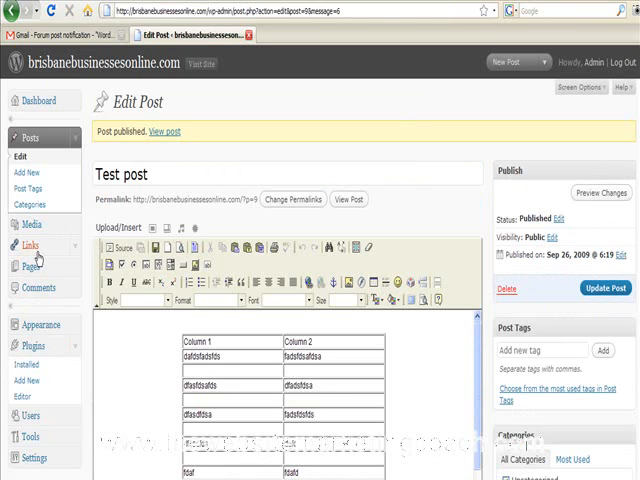
click(160, 132)
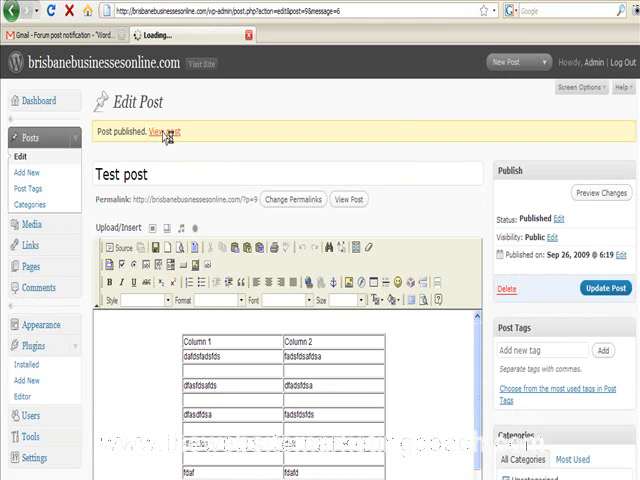
click(162, 130)
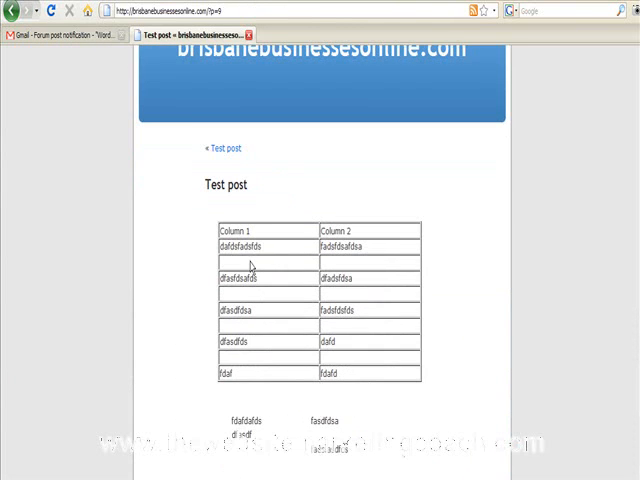